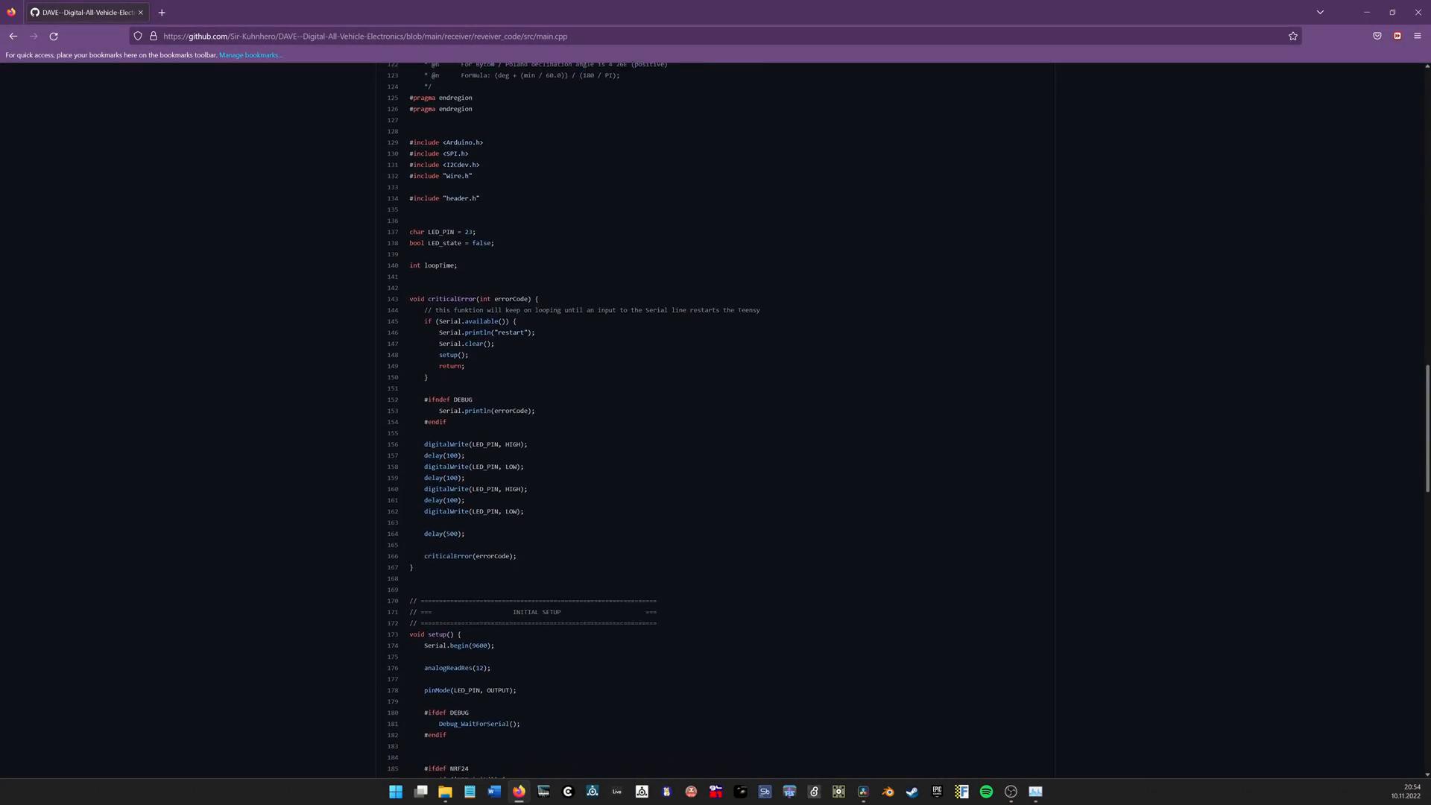
scroll(down, 3)
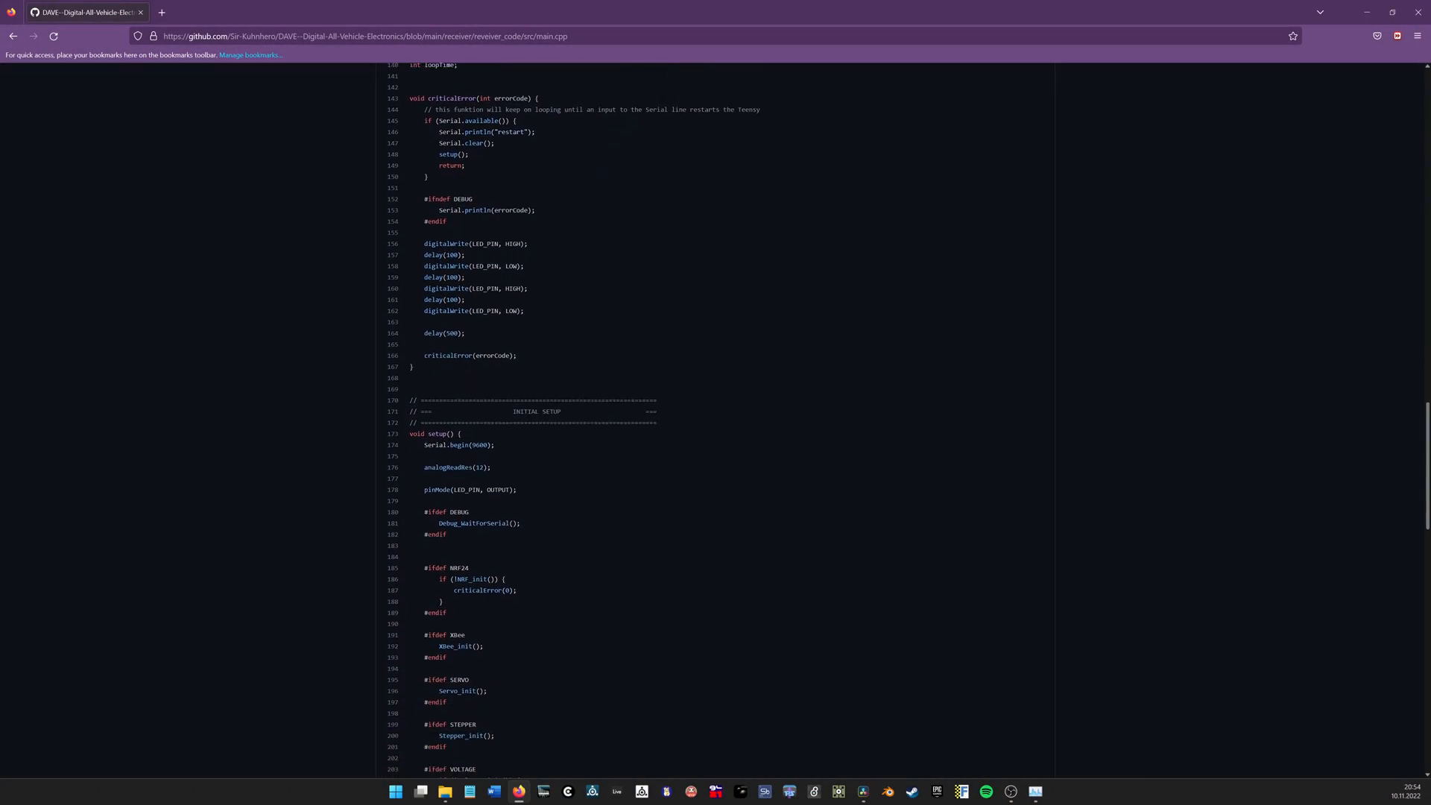